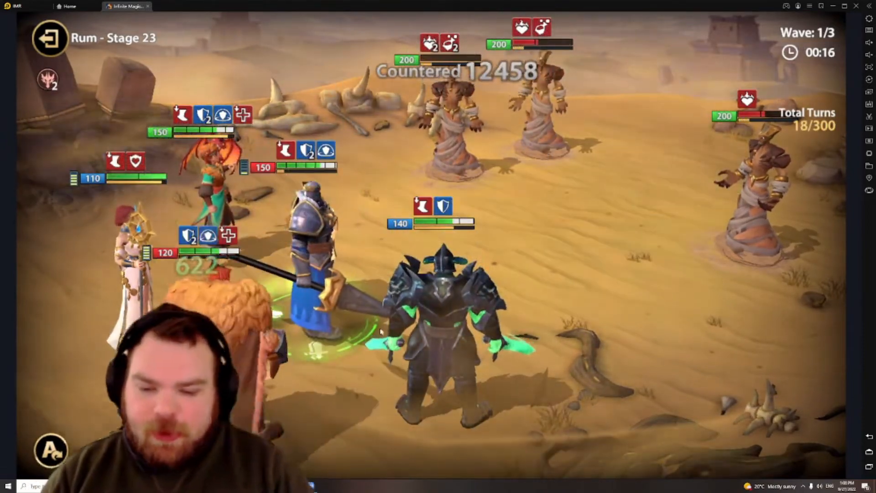
Step: Switch from the stage battle to the Infinite Magicraid emblem-build spreadsheet
left_click(121, 6)
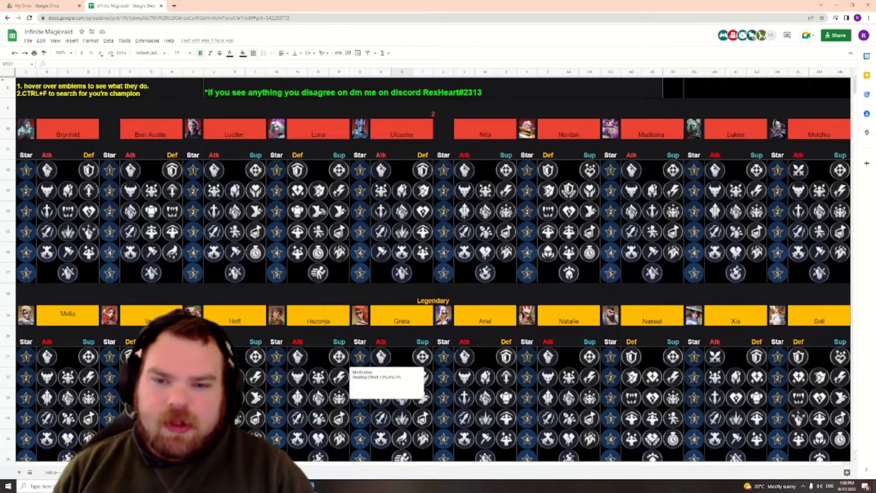
scroll("down", 3)
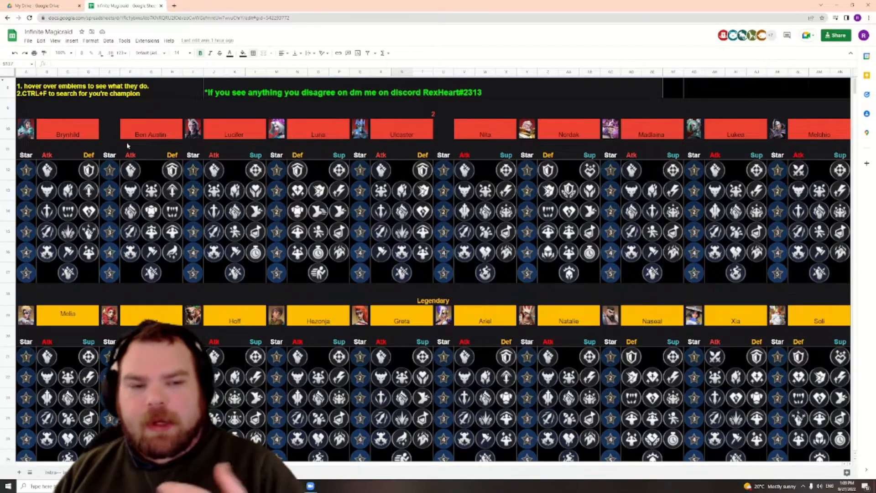
scroll("down", 3)
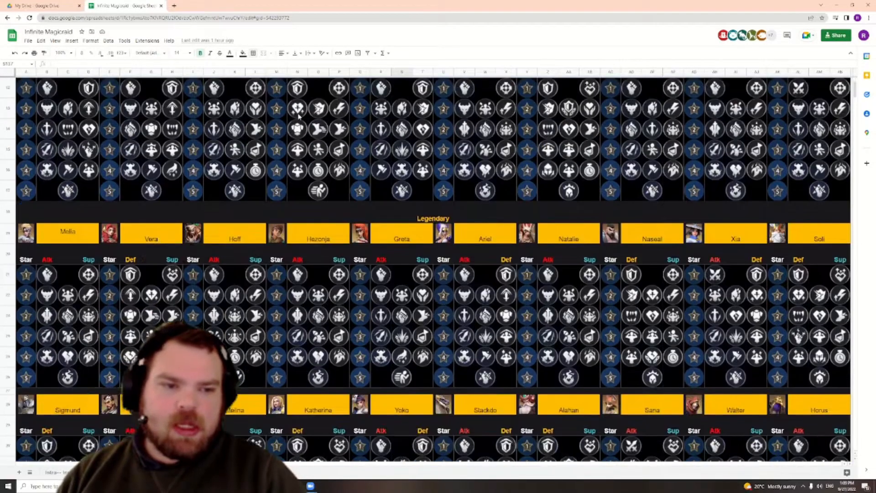
scroll("down", 3)
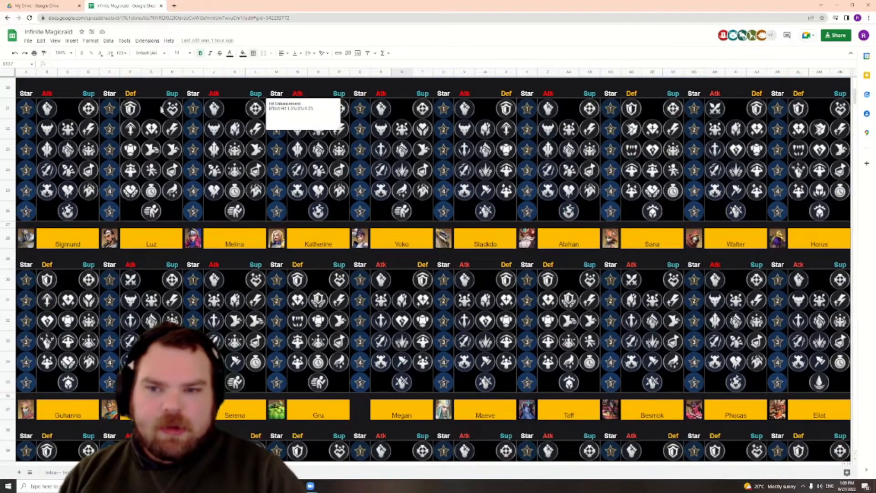
scroll("down", 3)
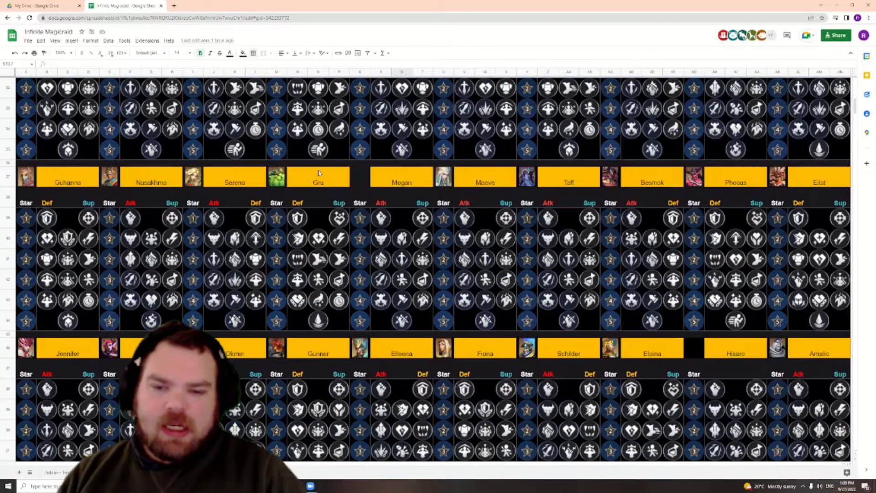
scroll("down", 3)
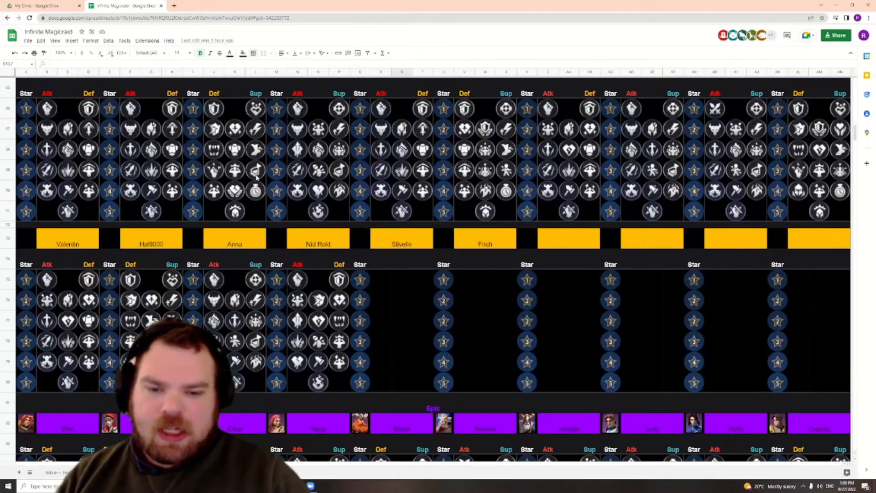
scroll("down", 3)
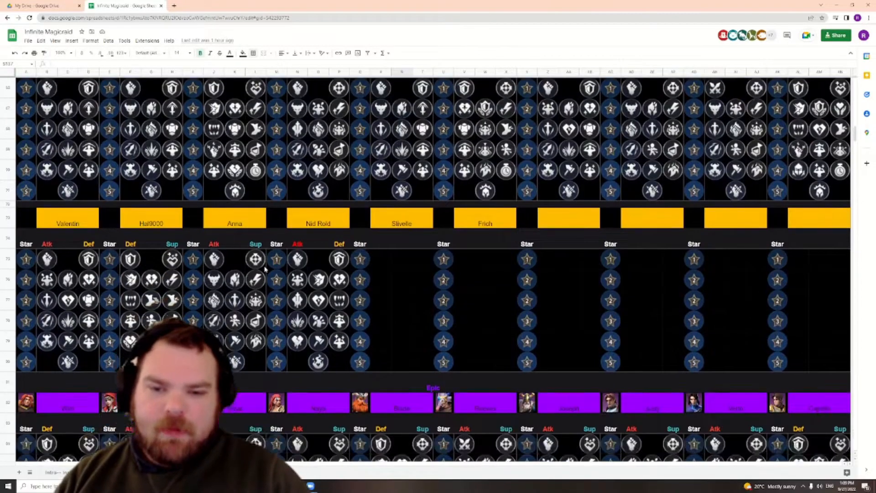
scroll("down", 3)
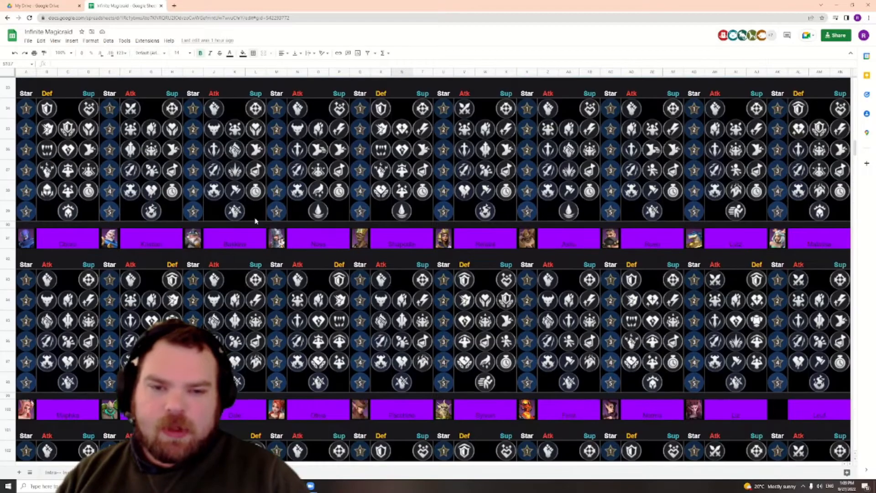
scroll("down", 3)
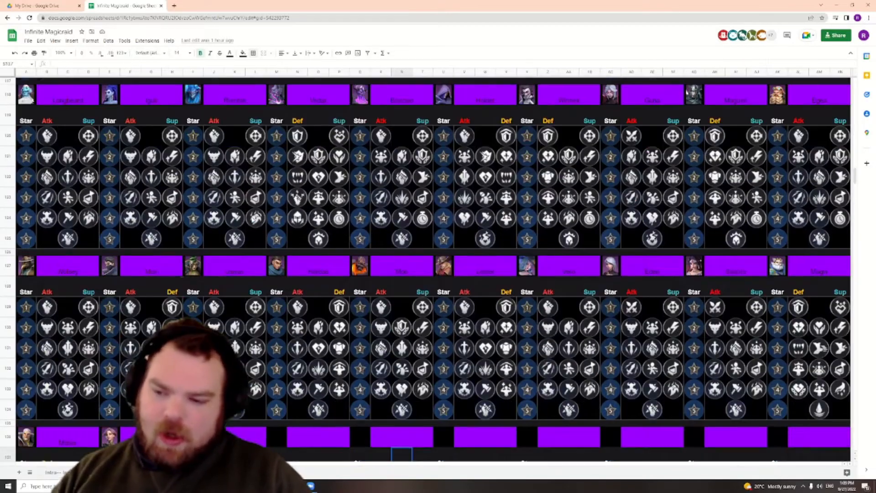
scroll("down", 3)
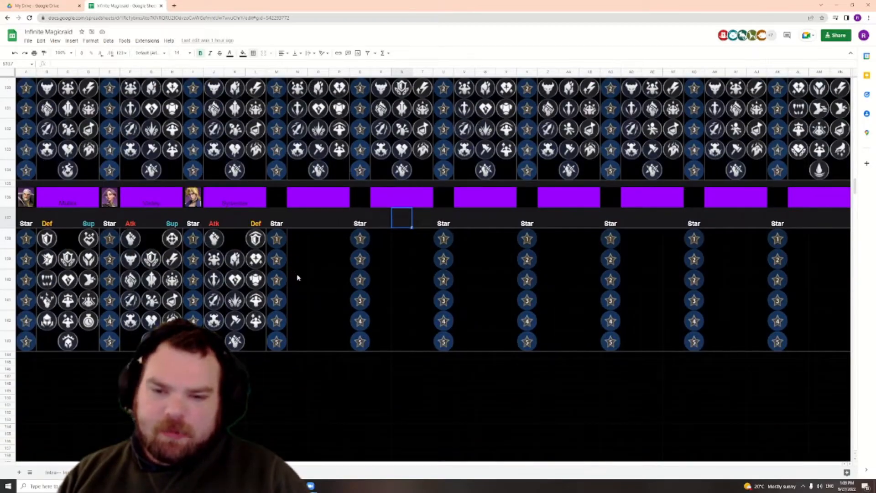
scroll("down", 3)
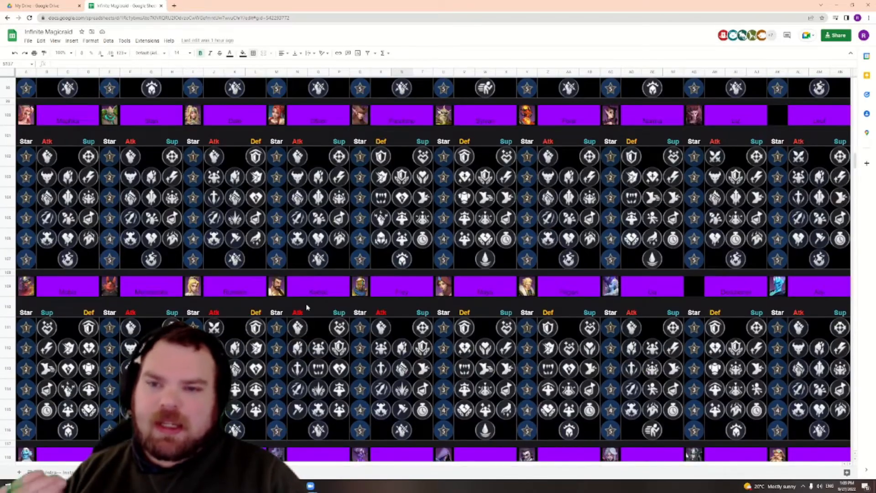
scroll("up", 3)
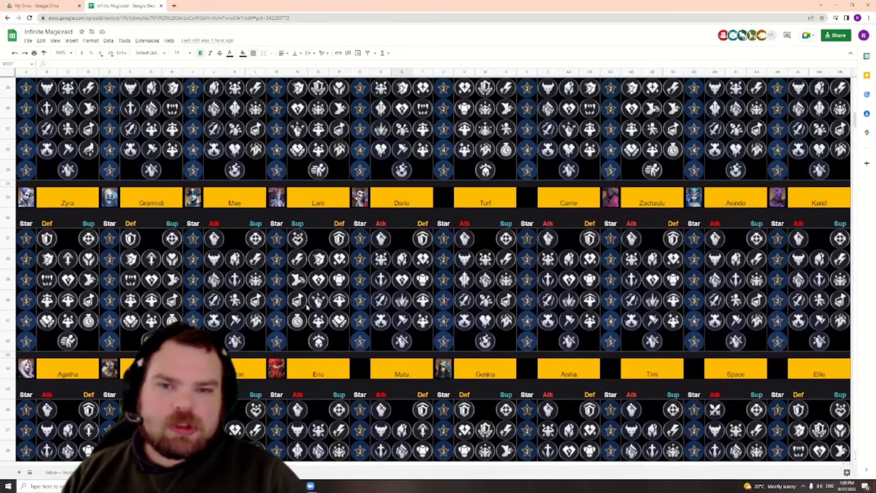
scroll("down", 3)
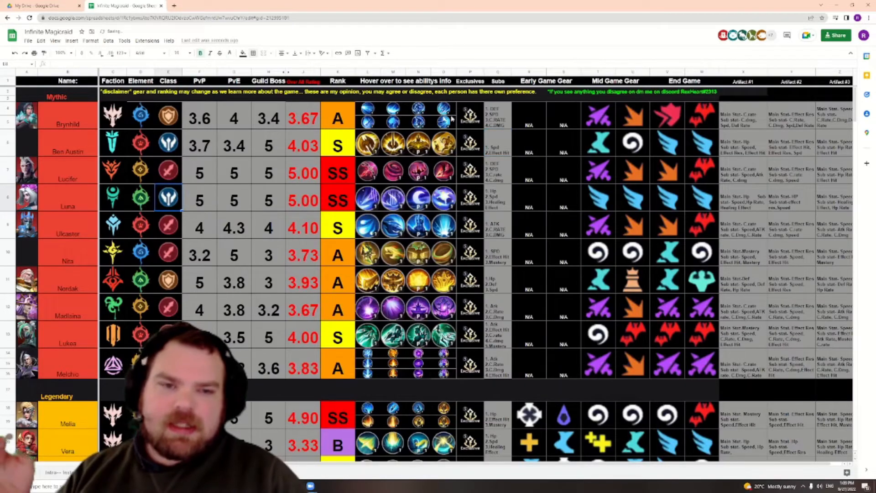
Step: View the tier-list sheet with PvP, PvE and Guild Boss ratings, then return to the emblem-build sheet
left_click(497, 118)
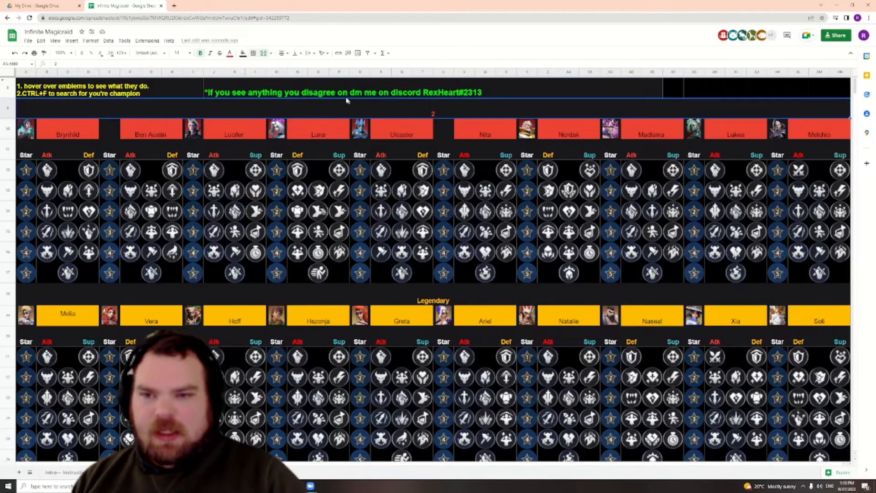
Step: Label the top champion section 'Mythic', then select cells in the green contact note at the top
type("Mythic")
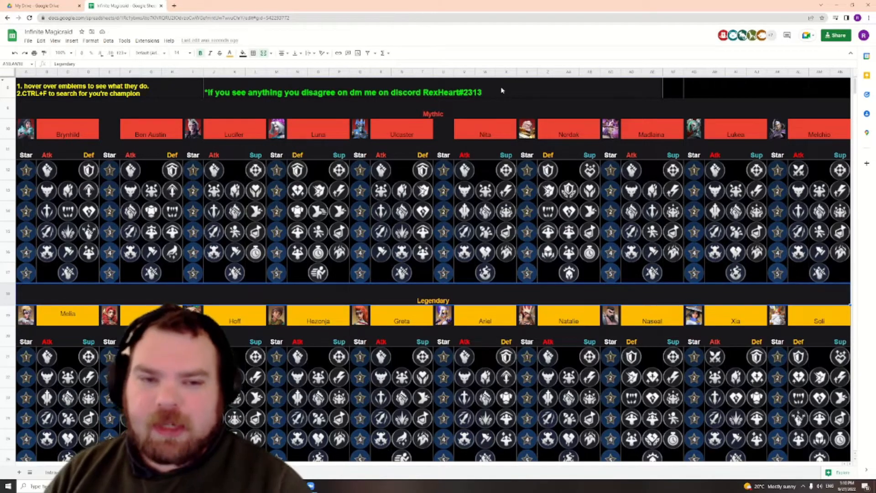
left_click(422, 90)
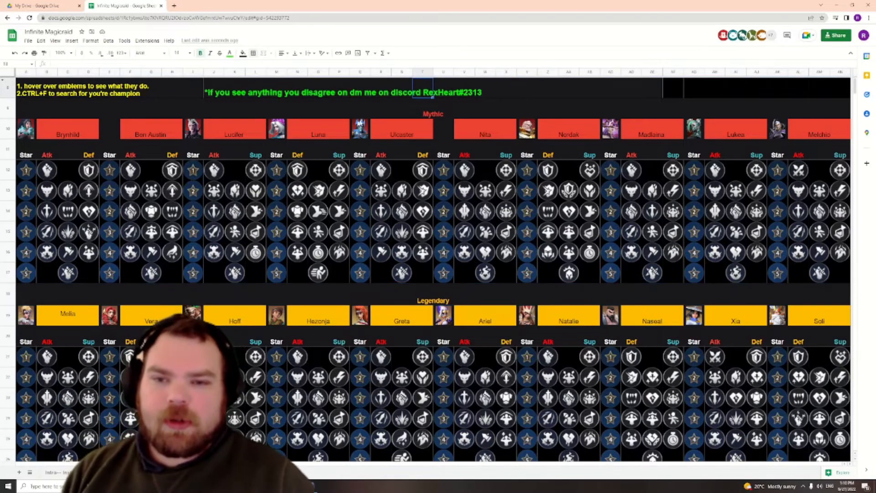
left_click(214, 92)
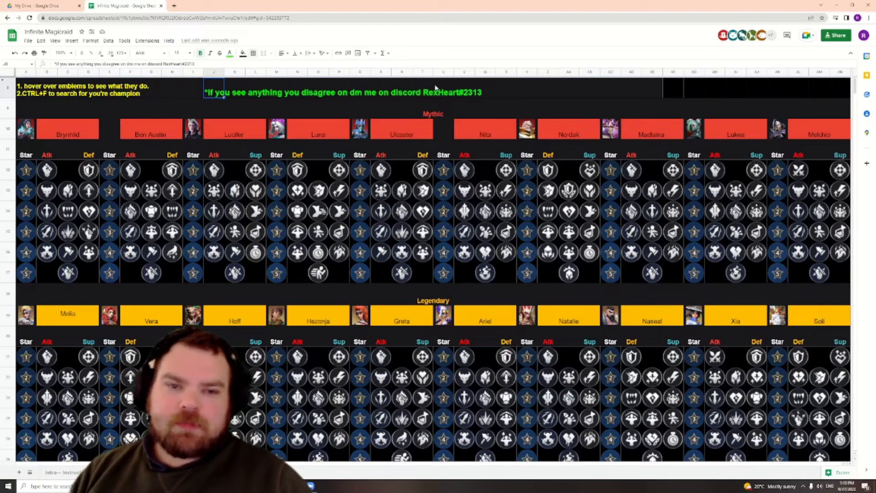
left_click(463, 92)
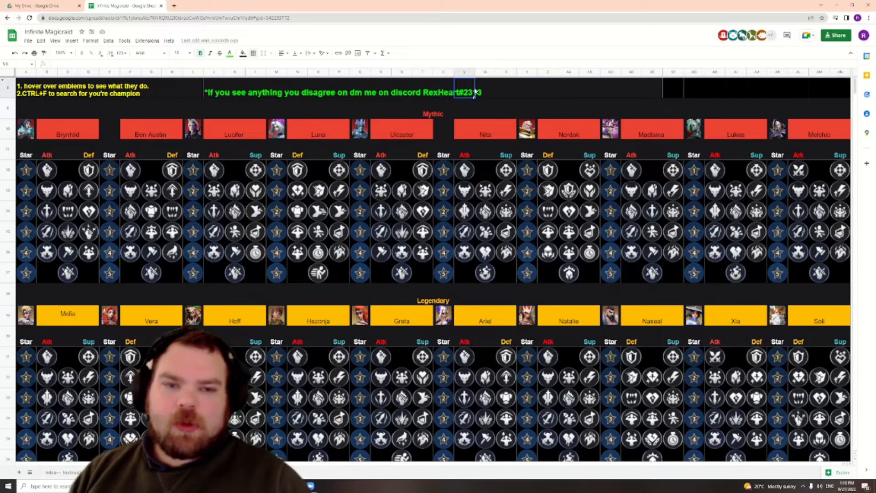